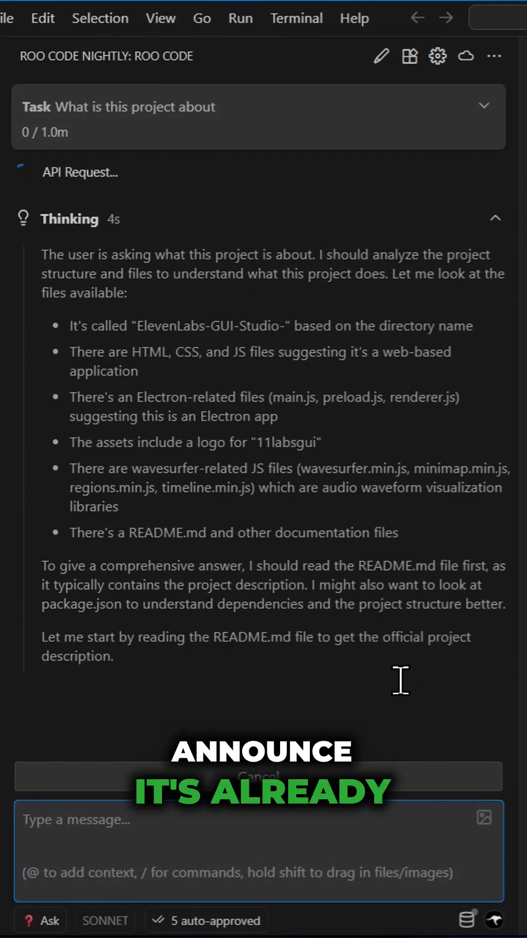
Step: Scroll through the in-progress project-overview task before starting a fresh one
scroll("down", 3)
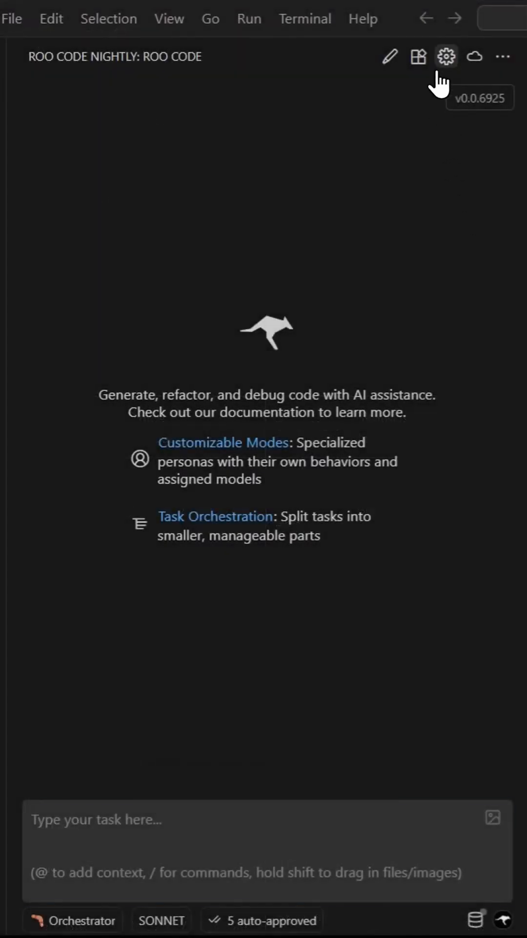
left_click(446, 56)
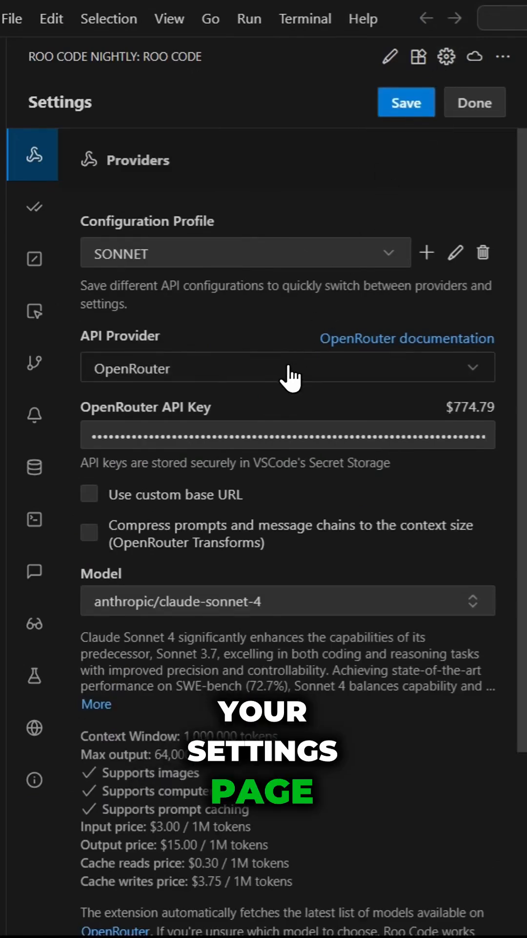
mouse_move(233, 592)
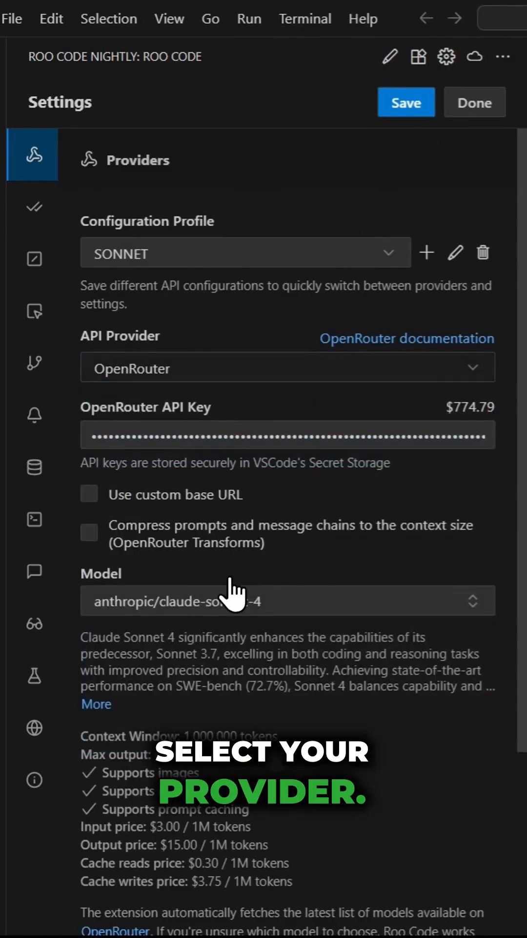
left_click(287, 601)
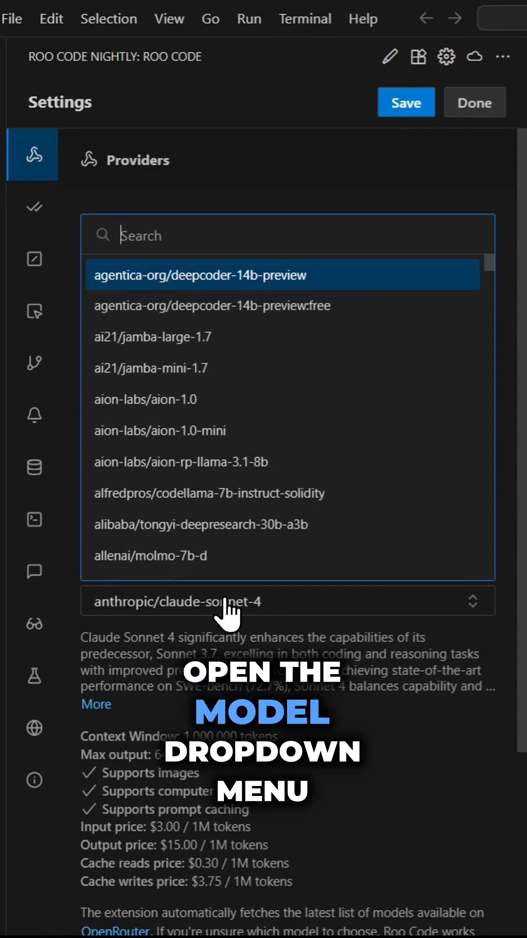
type("sonnet")
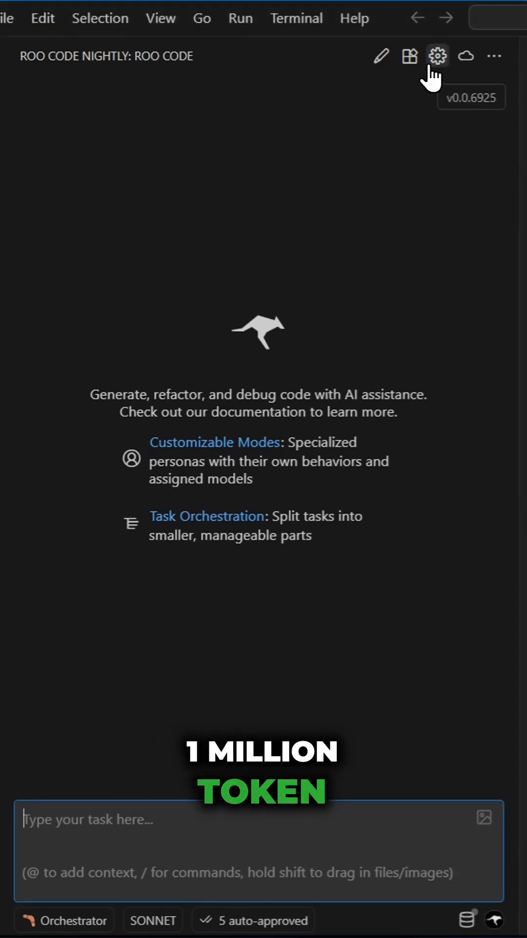
left_click(437, 56)
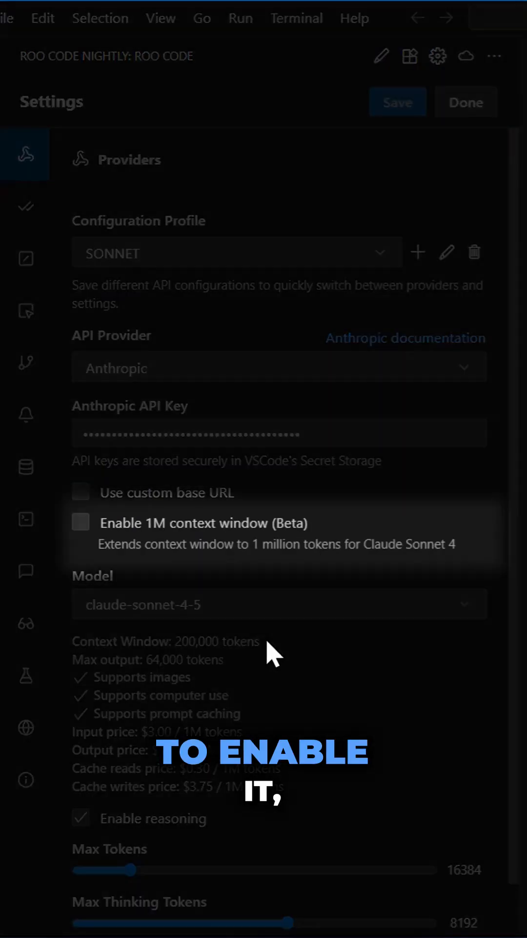
left_click(82, 522)
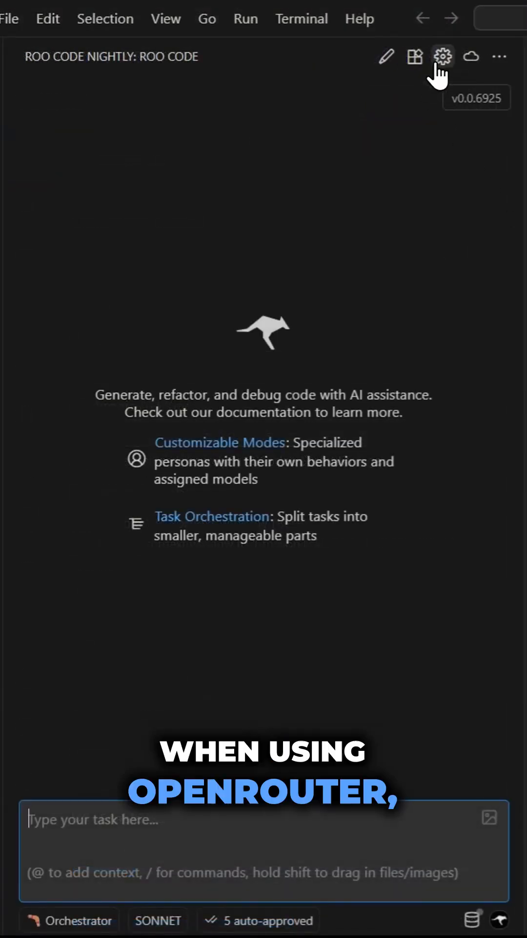
Step: Set the OpenRouter provider routing in Roo Code settings to google-vertex/global
left_click(442, 56)
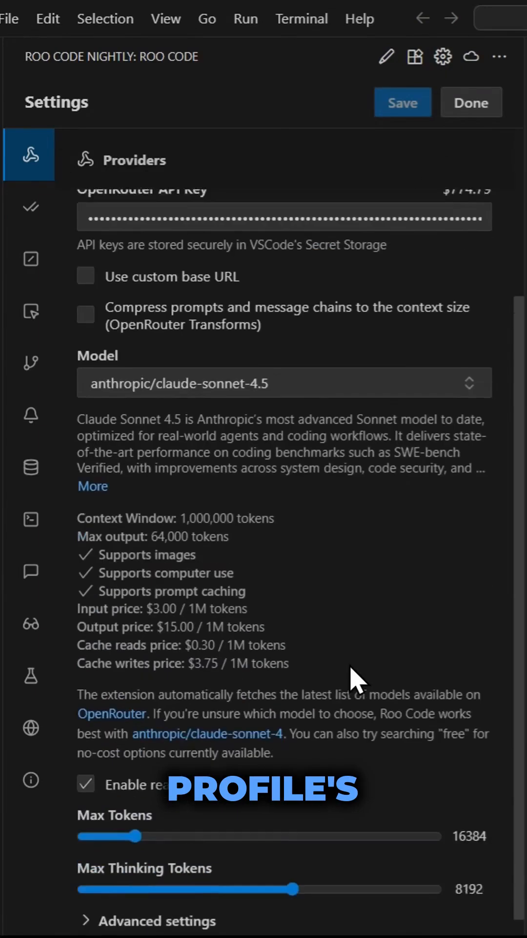
scroll("down", 3)
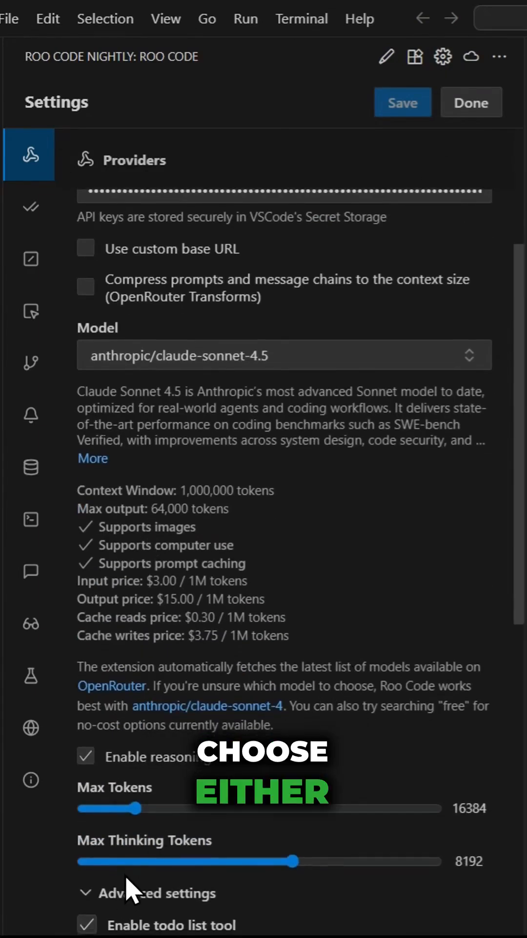
left_click(285, 824)
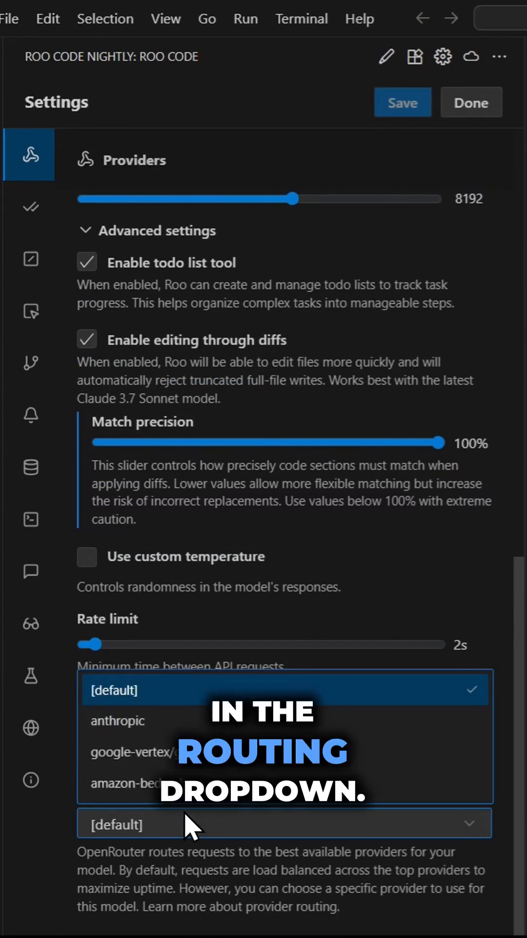
left_click(132, 752)
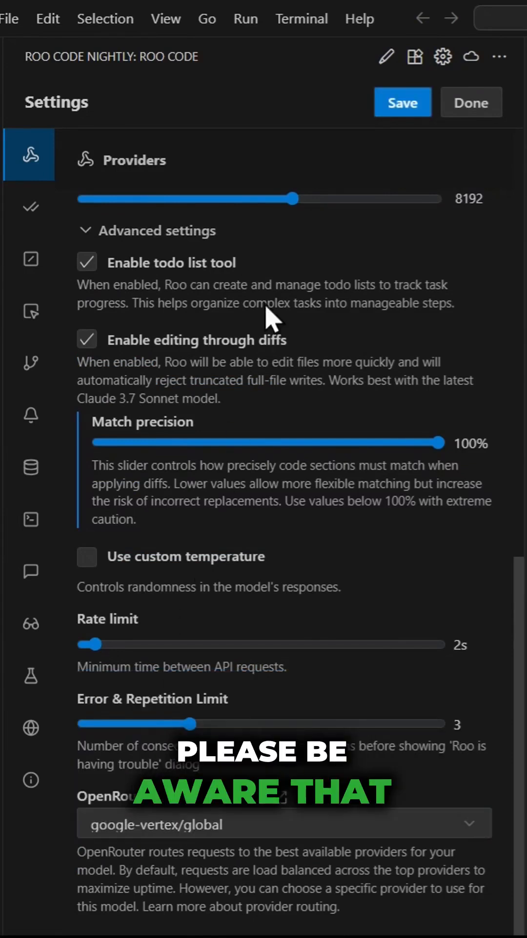